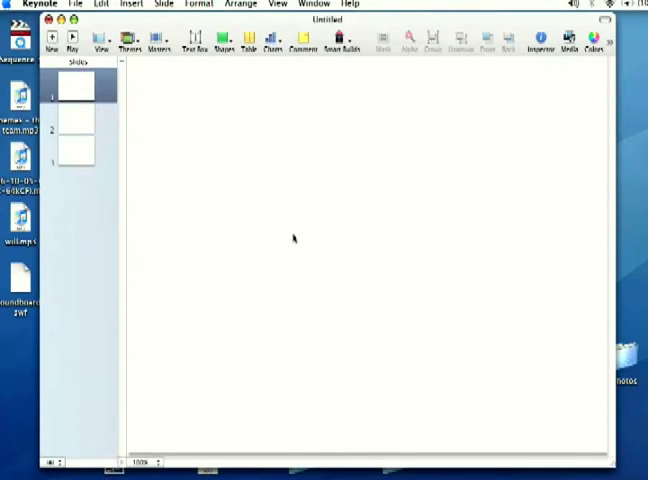
mouse_move(290, 170)
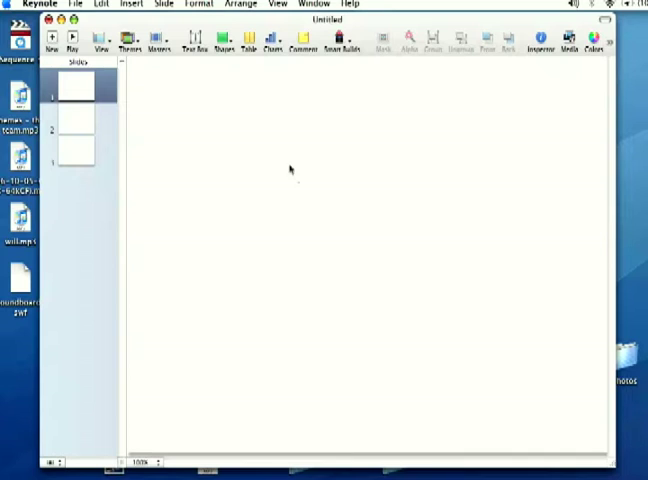
mouse_move(263, 50)
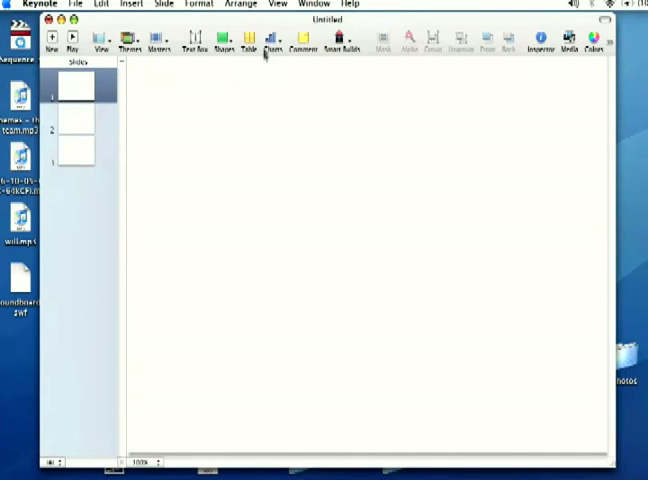
- Bring up the chart type choices from the toolbar Charts button
left_click(275, 40)
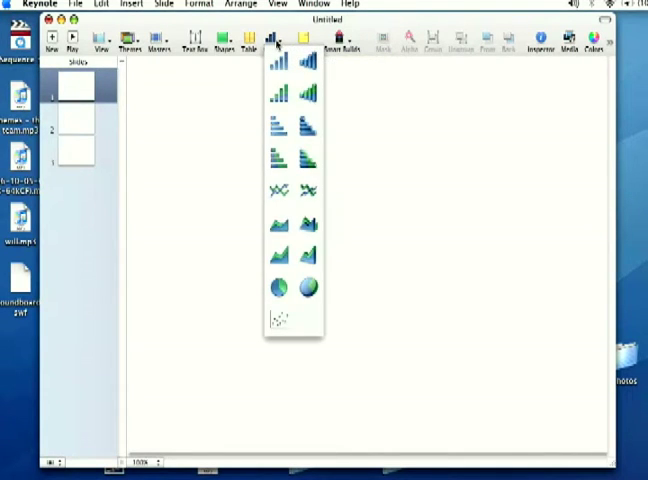
left_click(307, 92)
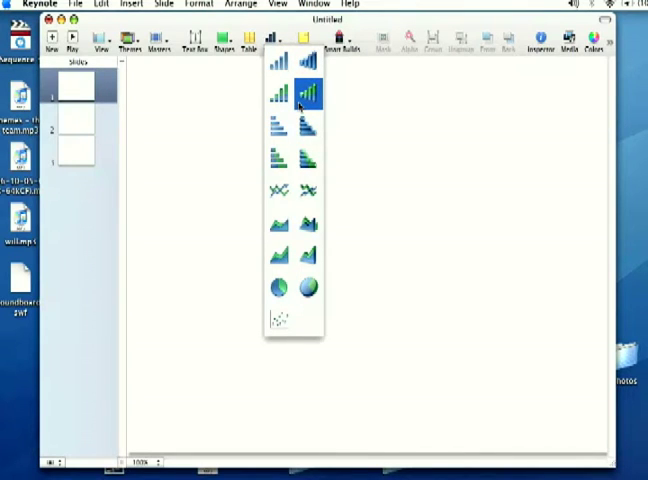
left_click(278, 157)
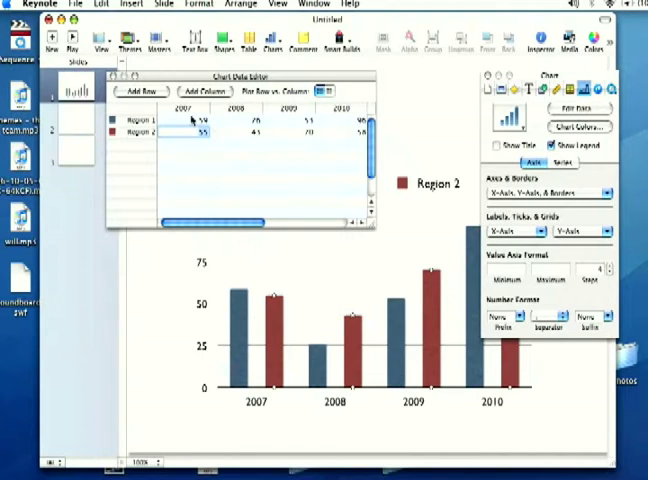
mouse_move(370, 376)
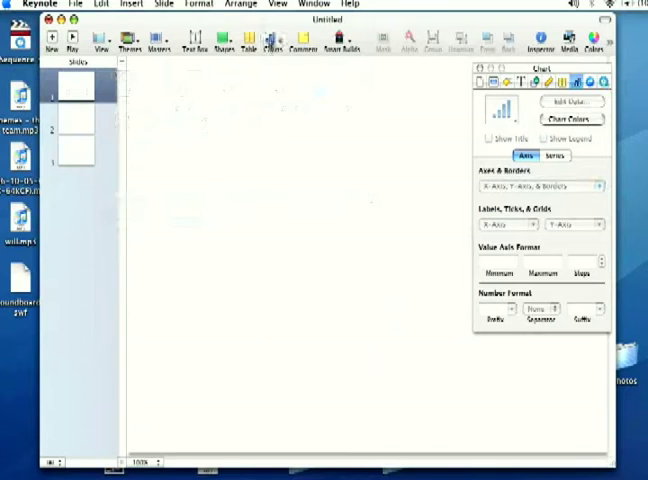
- Insert the 3D pie chart and show the Chart Inspector's chart type choices
left_click(267, 45)
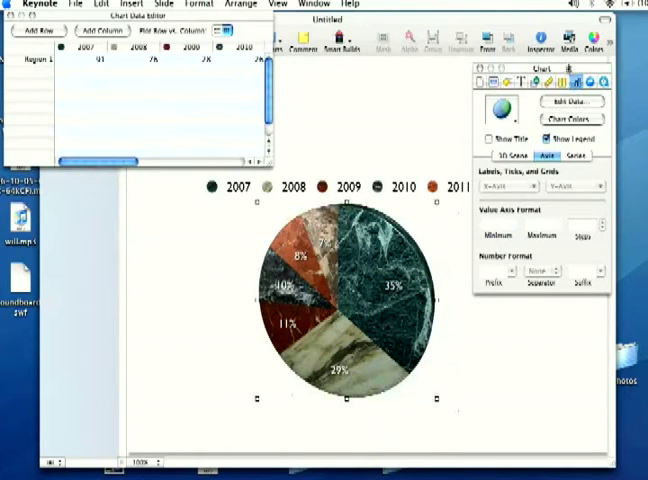
left_click(496, 85)
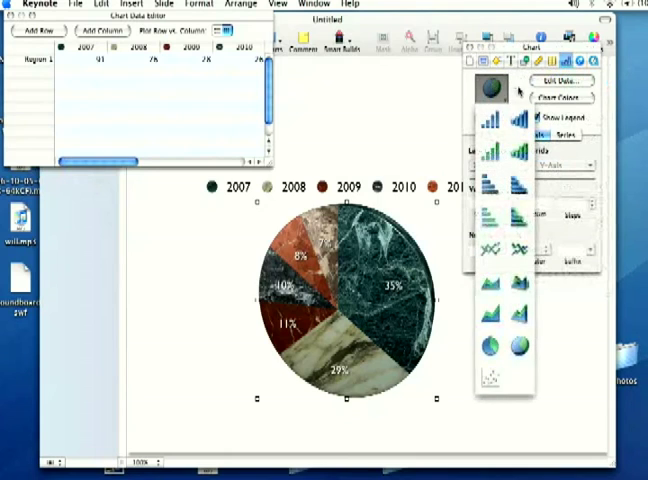